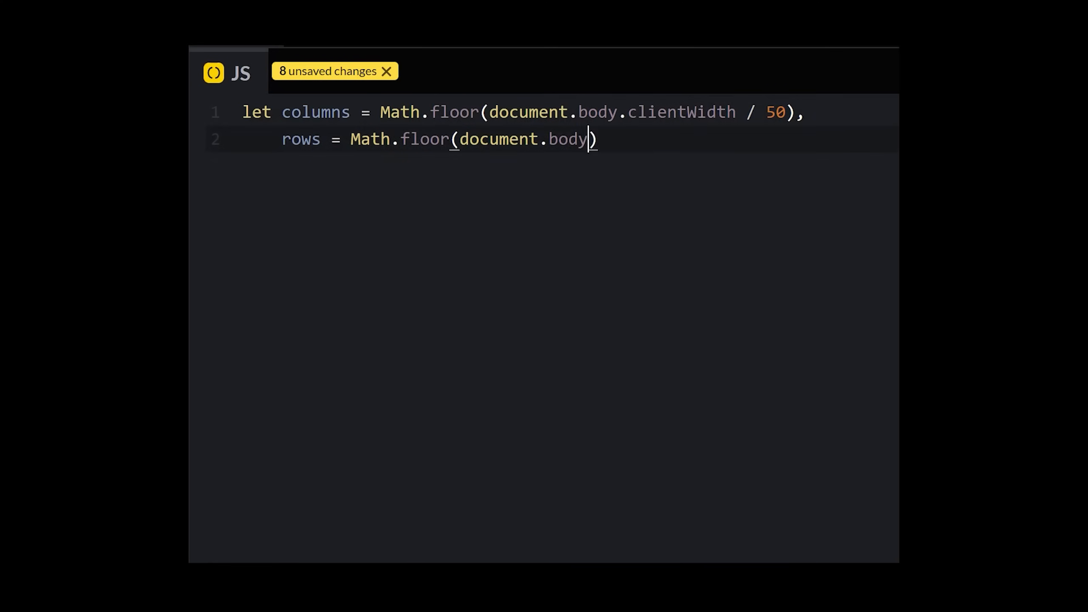
Derive columns and rows from page size divided by 50, then append createTiles(columns * rows) tiles
{"action": "type", "text": ".clientHeight / 50);"}
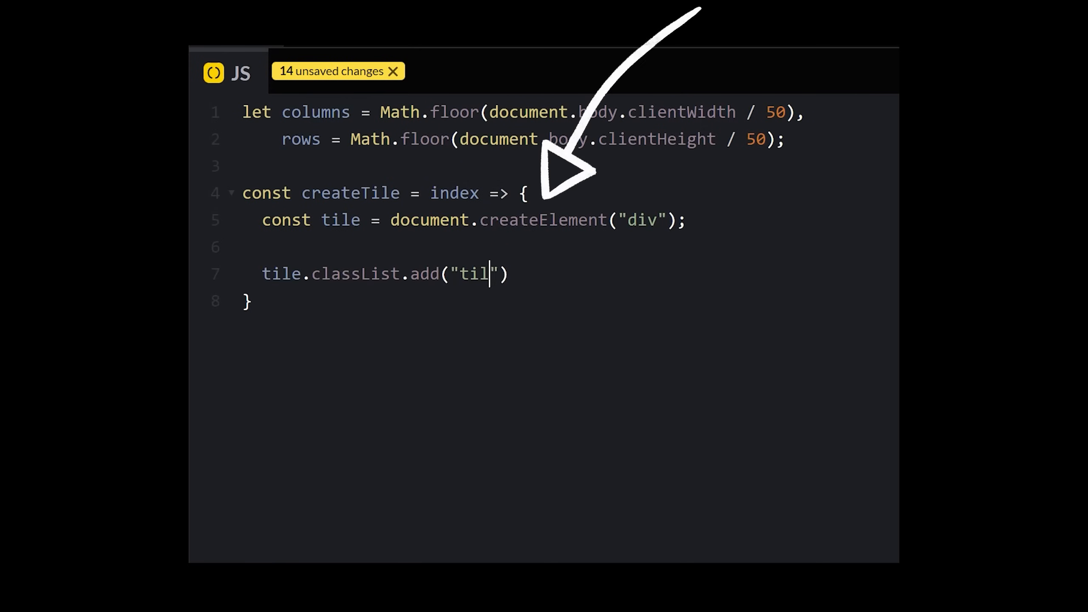
{"action": "type", "text": "e\");"}
{"action": "type", "text": "wrapper.appe"}
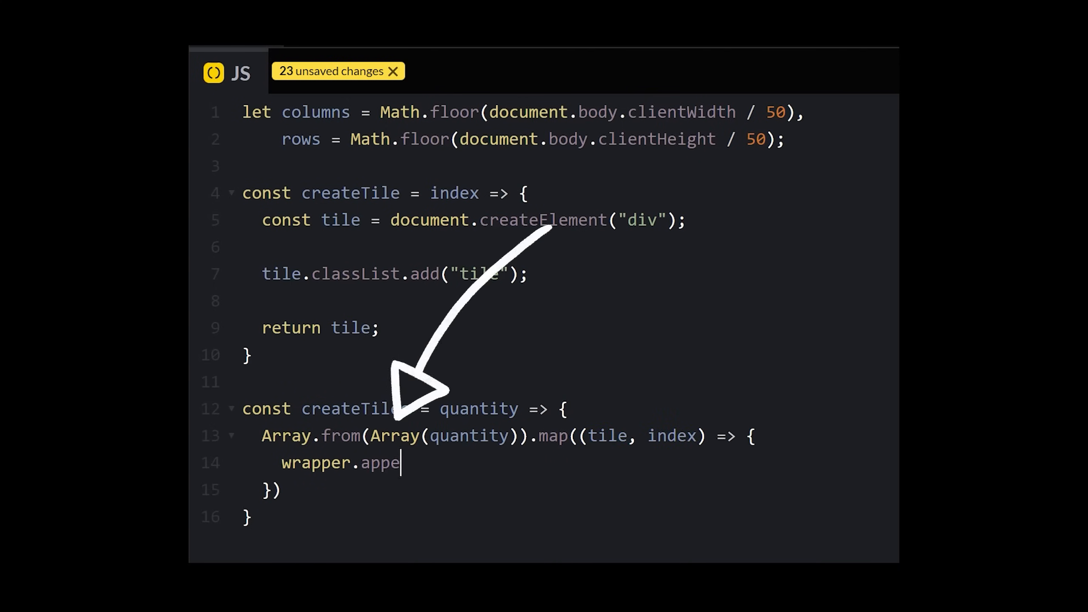
{"action": "type", "text": "ndChild(createTile(index));"}
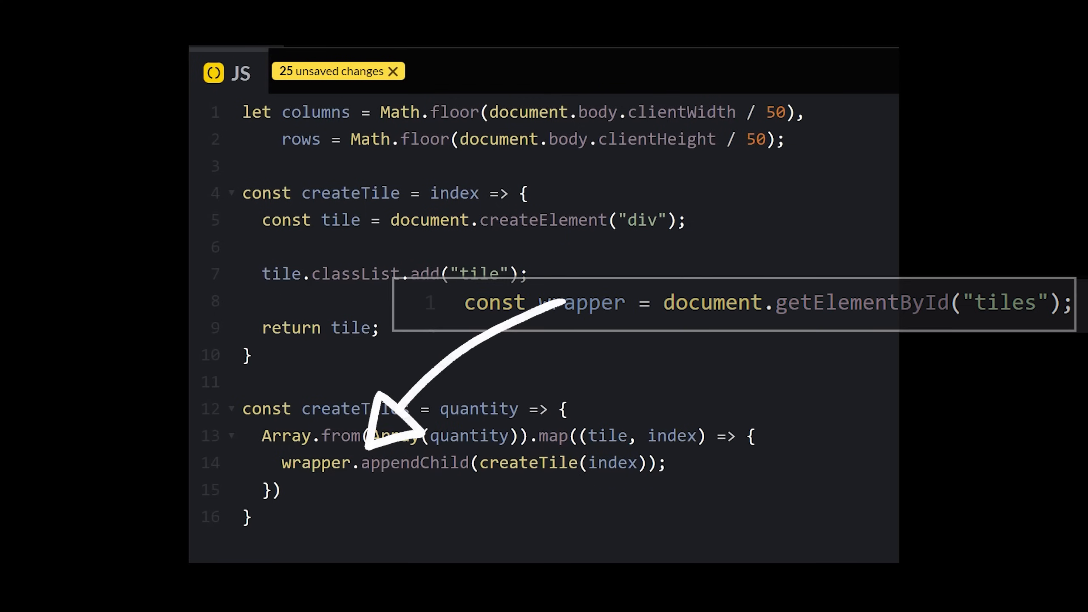
{"action": "type", "text": "createTiles"}
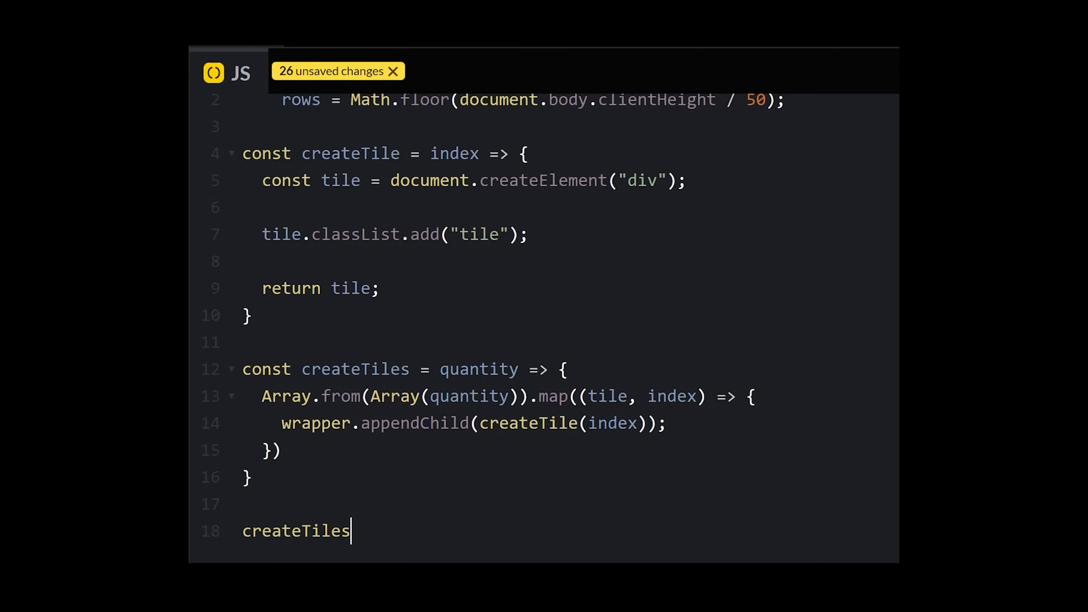
{"action": "type", "text": "(columns * rows);"}
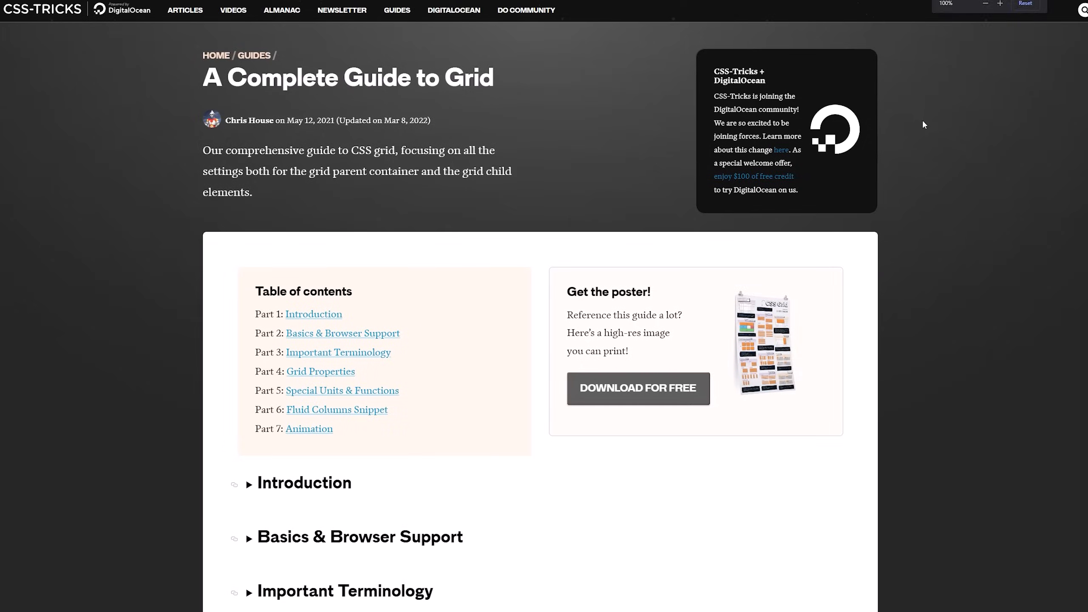
{"action": "left_click", "coordinate": [985, 4]}
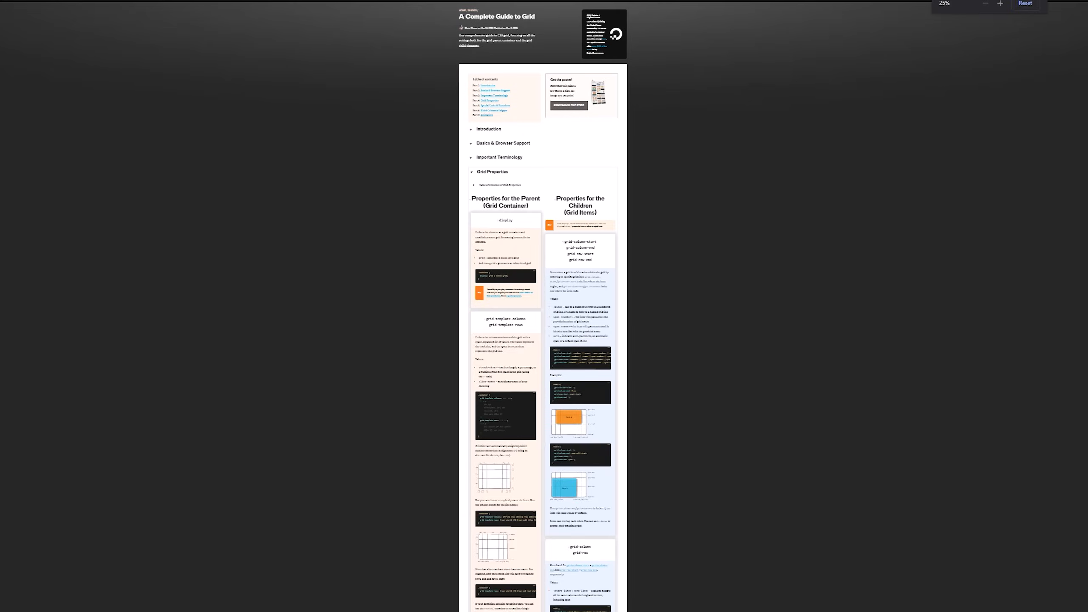
{"action": "scroll", "scroll_direction": "down", "scroll_amount": 3}
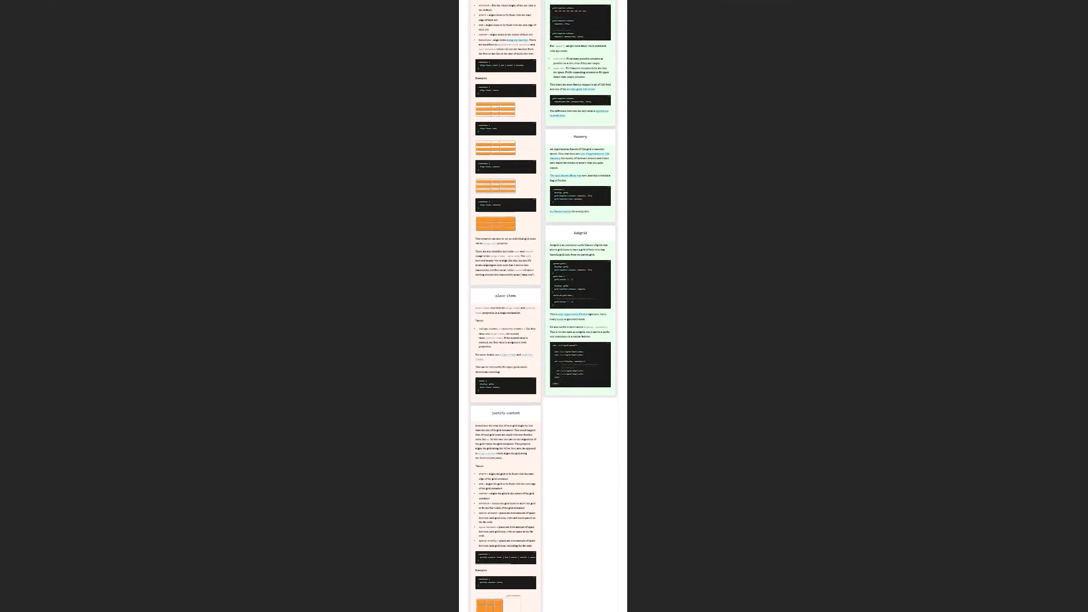
{"action": "scroll", "scroll_direction": "down", "scroll_amount": 3}
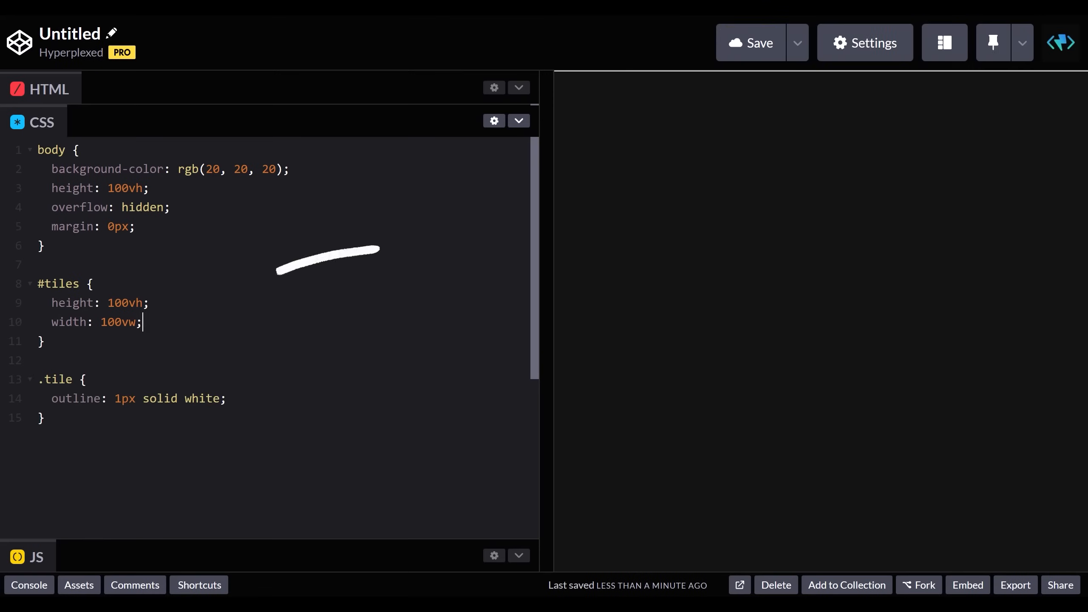
Give #tiles display: grid with grid-template-columns in the CSS
{"action": "type", "text": "display: grid;"}
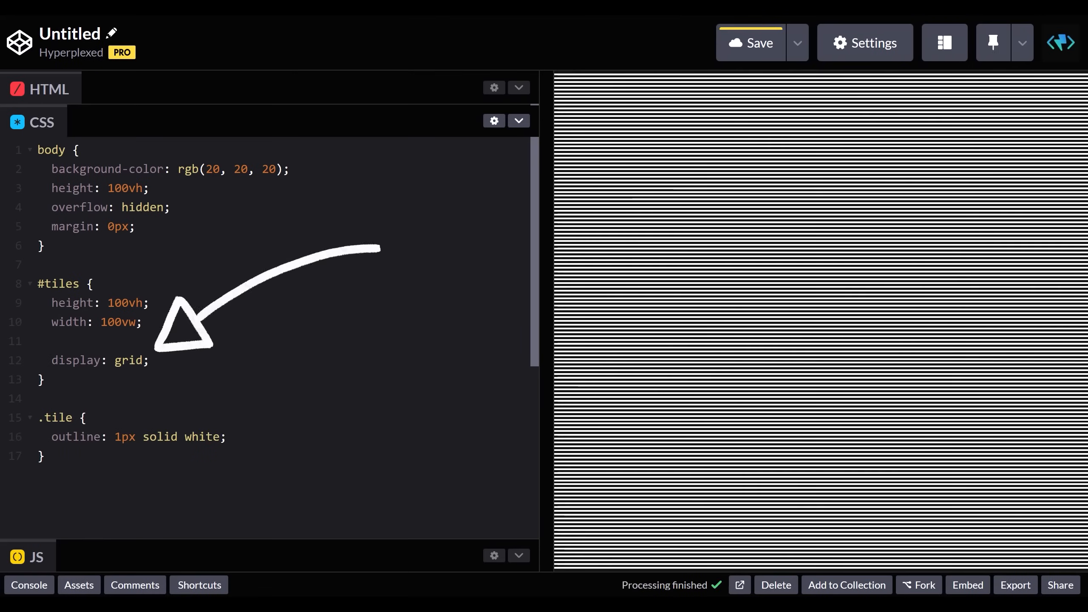
{"action": "type", "text": "grid-template-columns"}
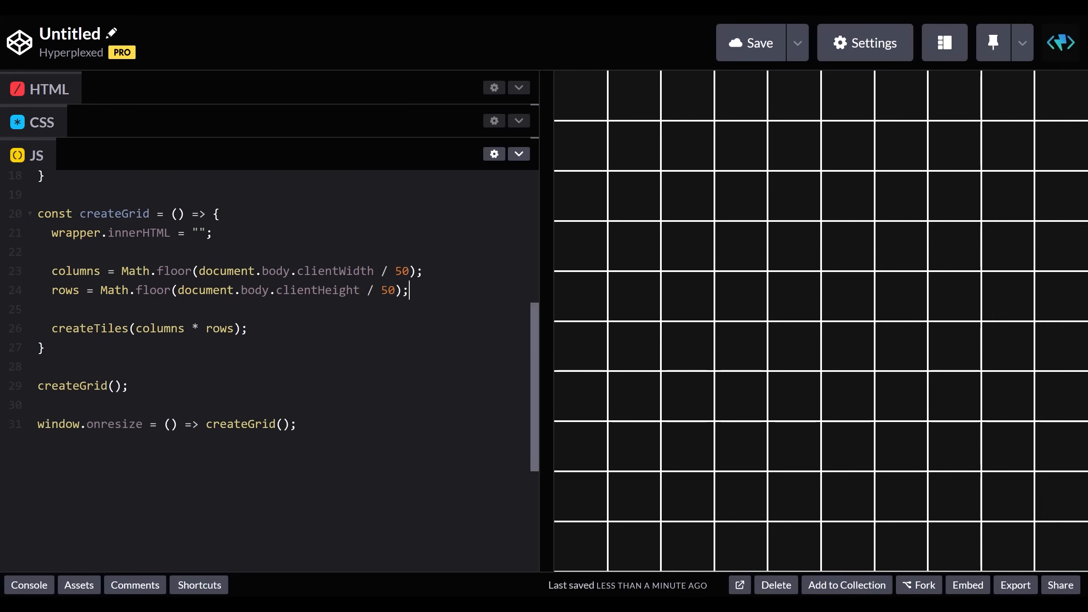
Set the wrapper's --columns CSS variable to the columns count
{"action": "type", "text": "wrapper.style.setProperty(\"--columns\", columns);"}
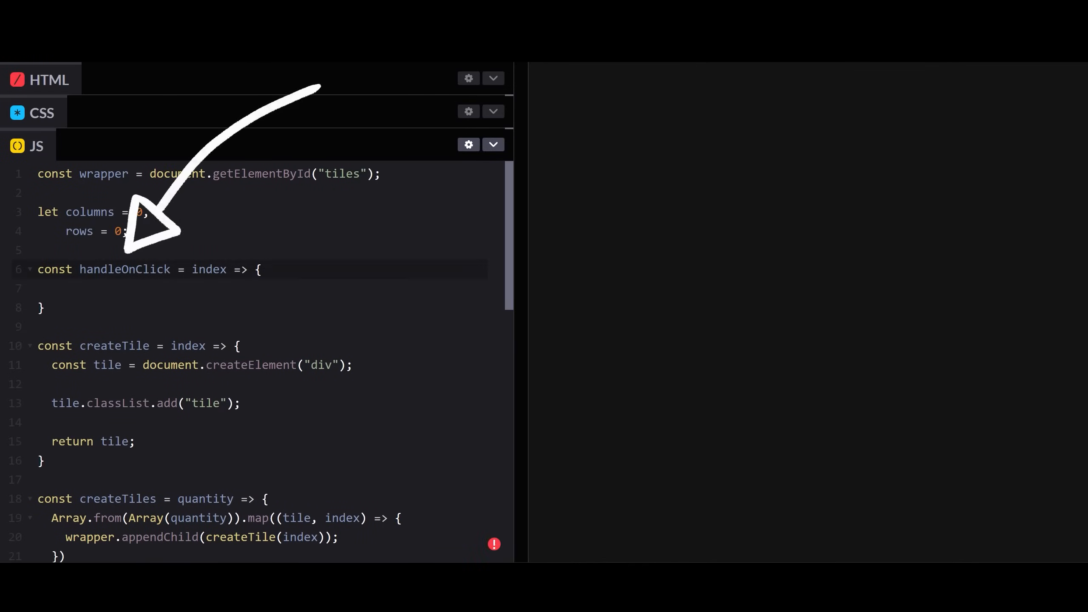
Make tile clicks animate .tile backgroundColor to colors[count % (colors.length - 1)] with anime.js
{"action": "type", "text": "tile.onclick = e => handleOnClick(index);"}
{"action": "left_click", "coordinate": [261, 289]}
{"action": "type", "text": "anime({"}
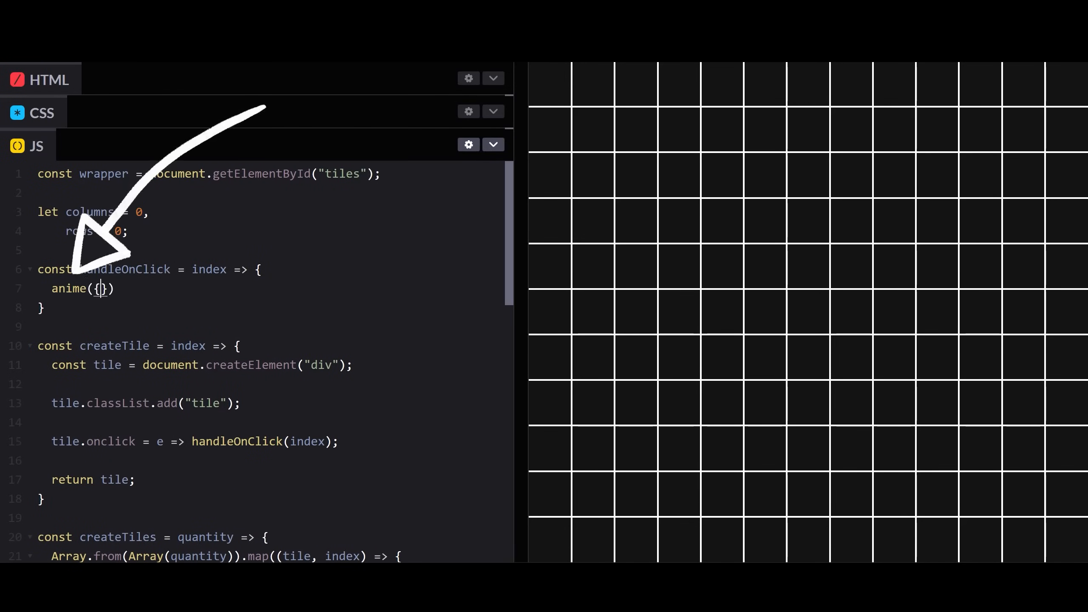
{"action": "type", "text": "targets: \""}
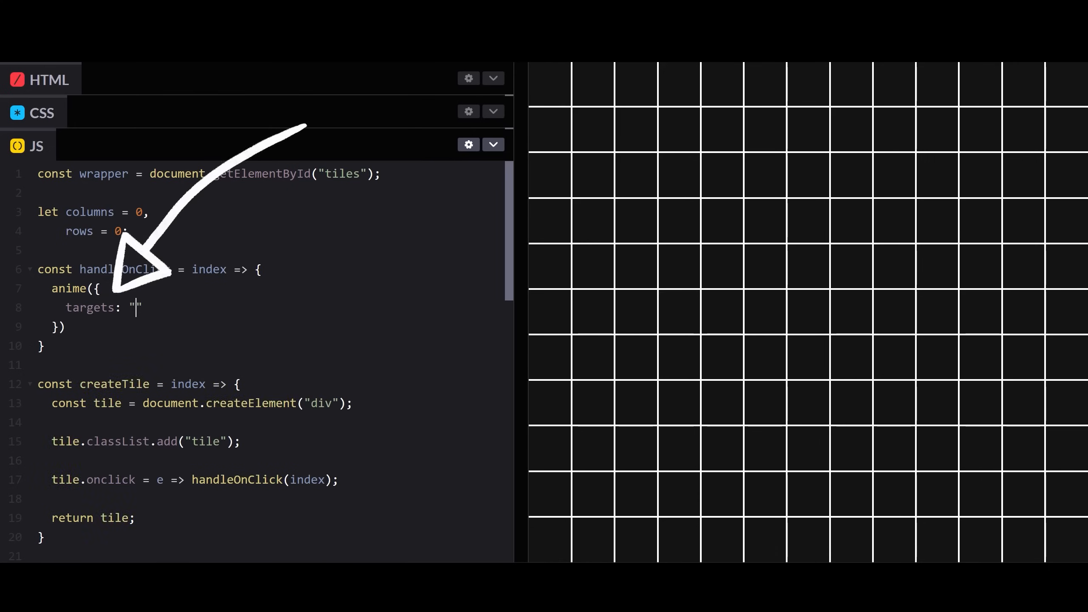
{"action": "type", "text": ".tile\","}
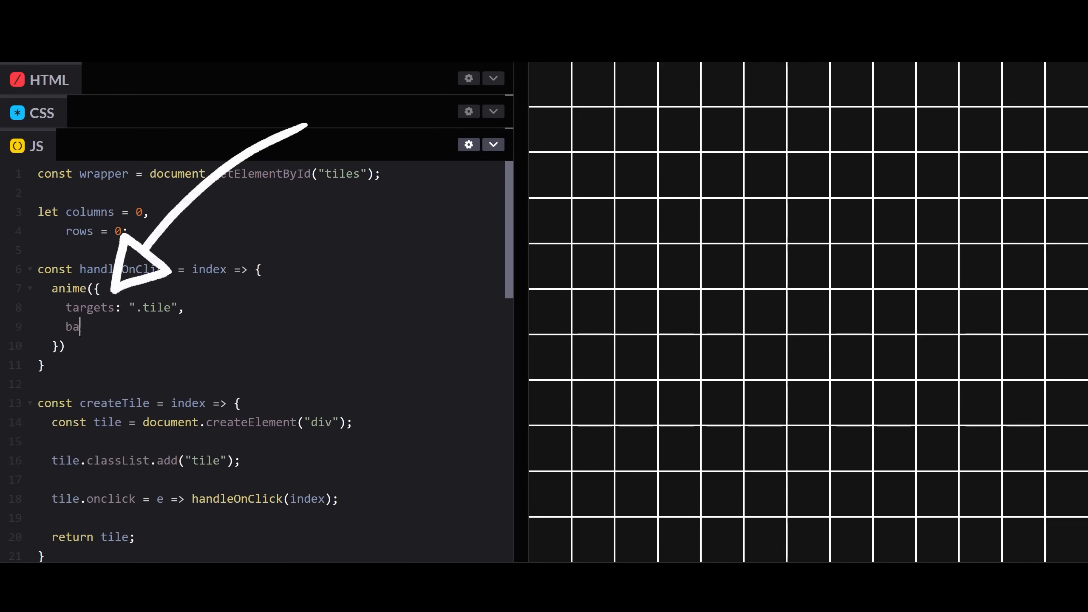
{"action": "type", "text": "ckgroundColor: colors[count"}
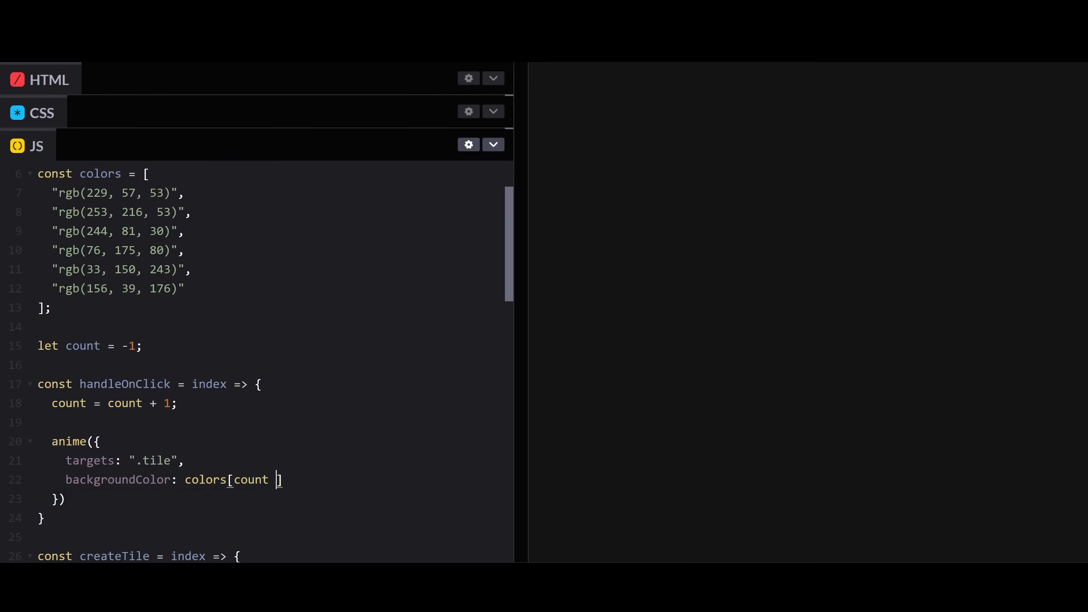
{"action": "type", "text": "% (colors.length - 1)"}
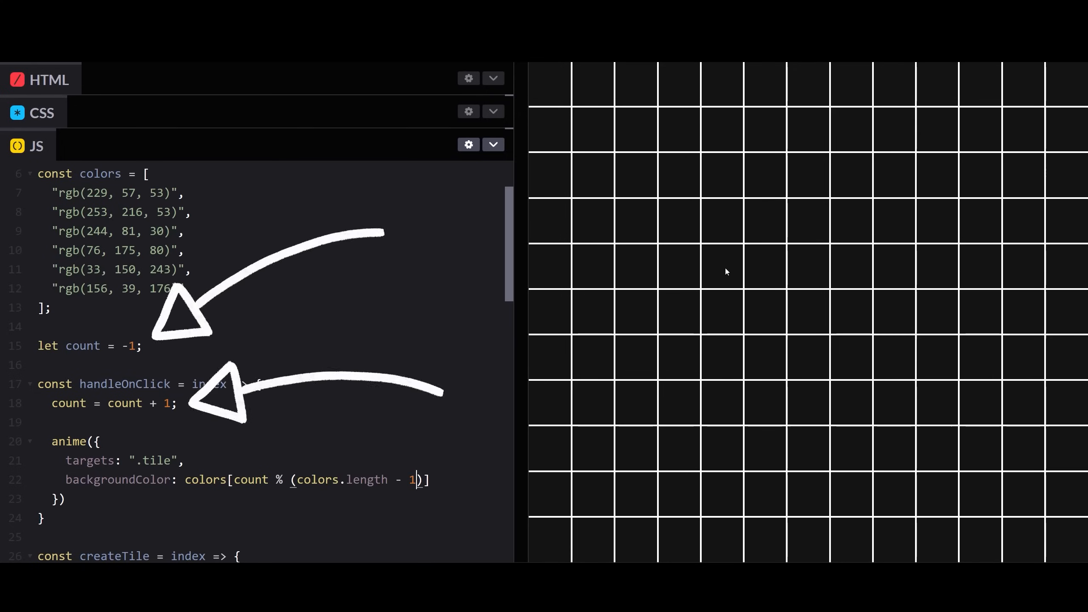
{"action": "type", "text": "delay: an"}
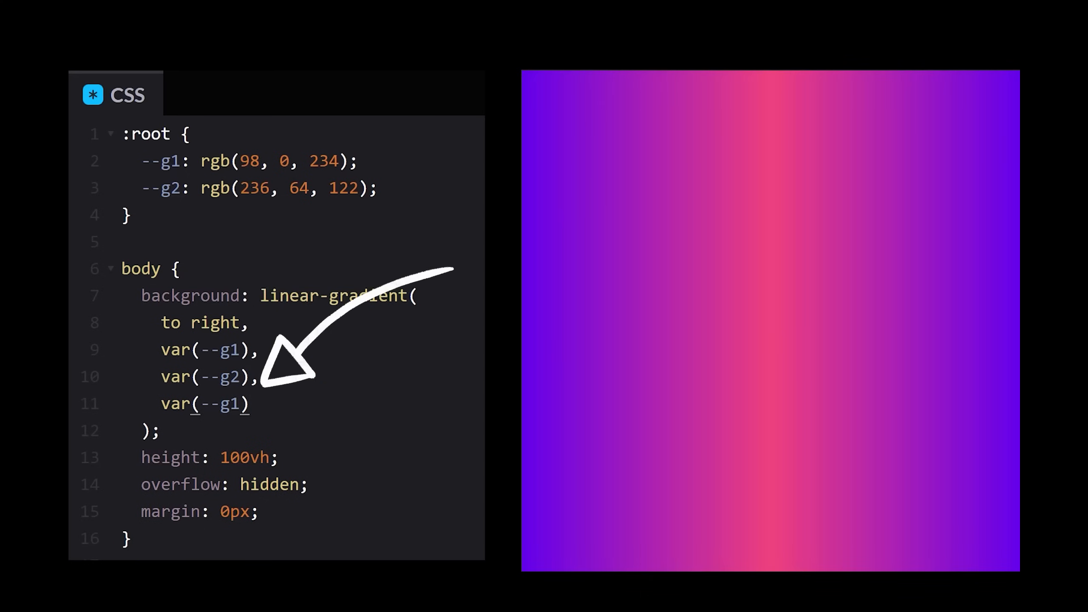
Set background-size 200% and animation: background-pan 10s linear infinite on the body
{"action": "type", "text": "background-size: 200%;"}
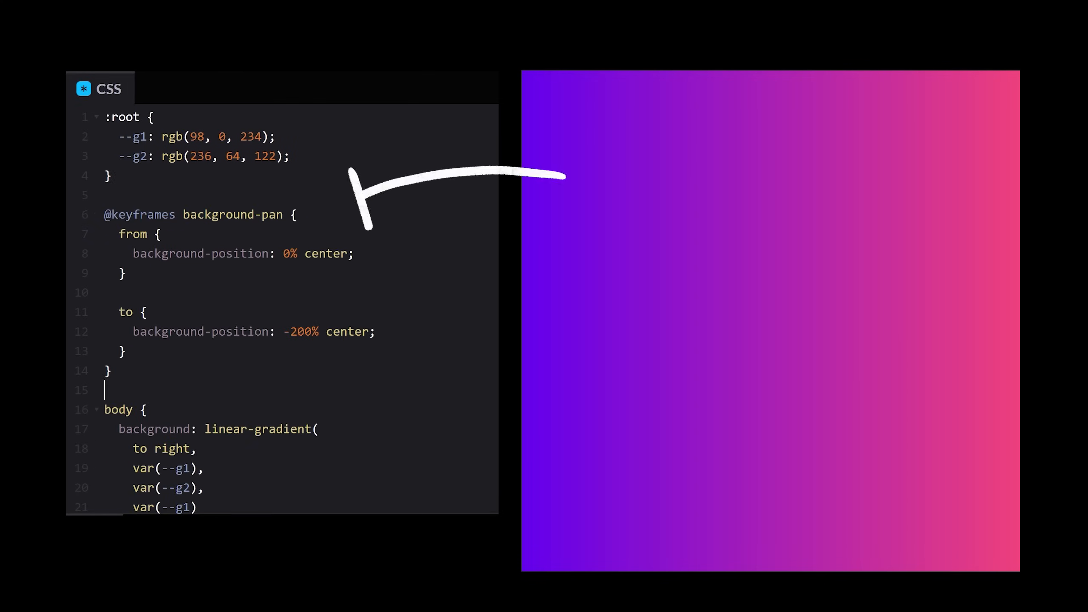
{"action": "type", "text": "animation: background-pan 10s li"}
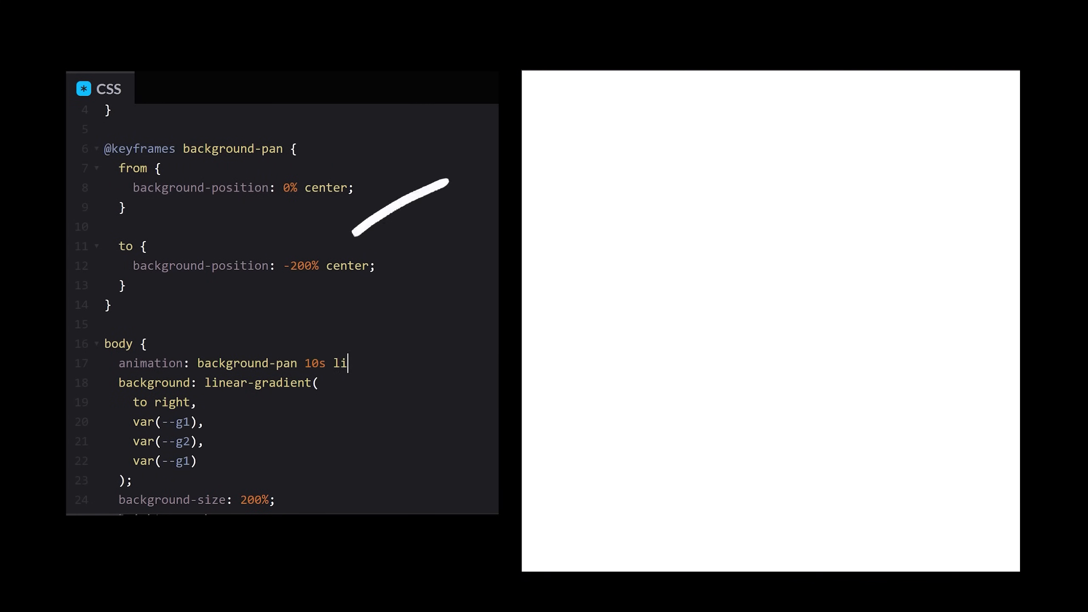
{"action": "type", "text": "near infinite;"}
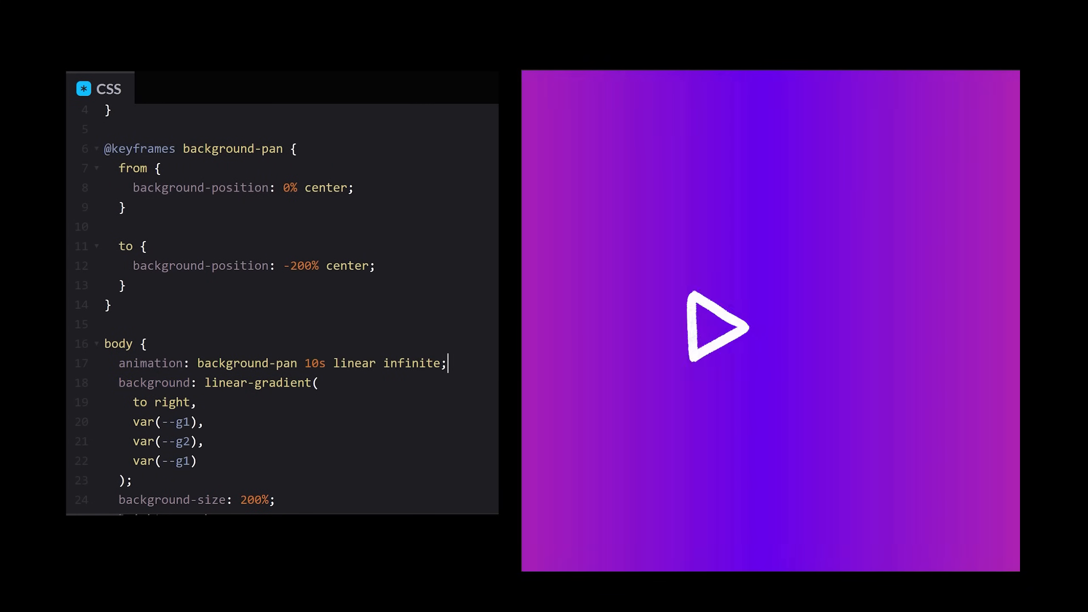